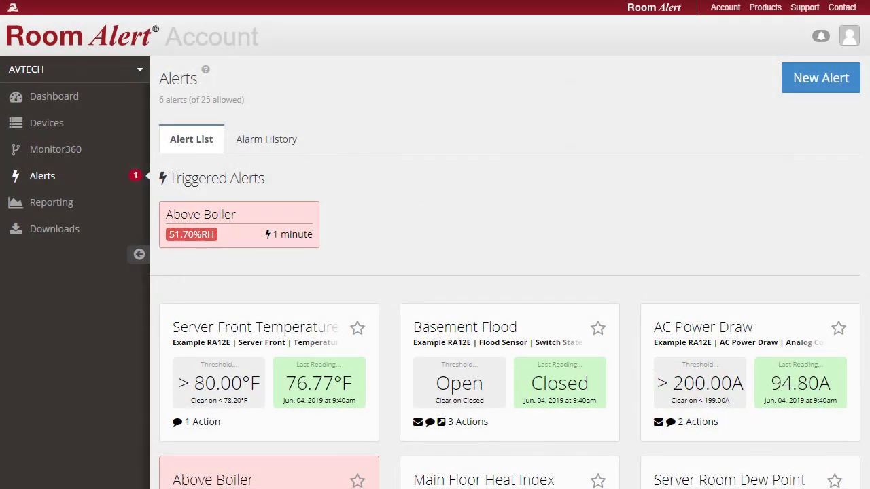
# Review the existing Basement Flood alert's details and return to the alerts list.
pyautogui.scroll(-3)
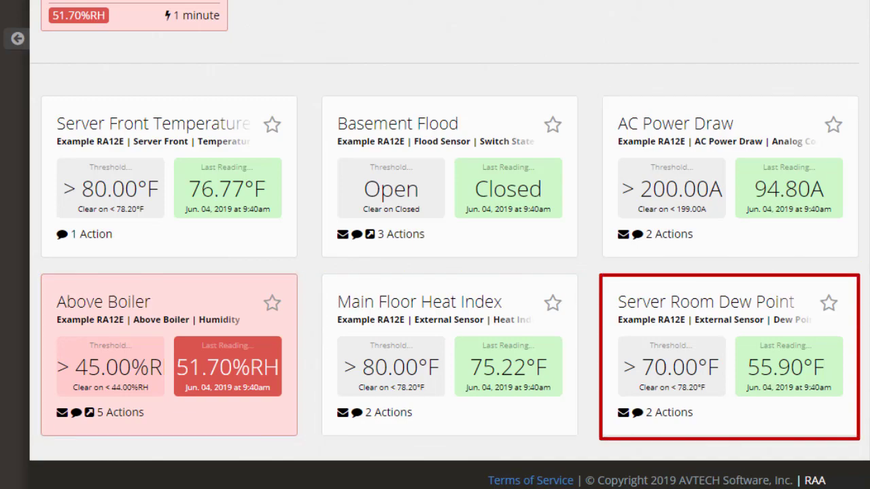
pyautogui.click(397, 122)
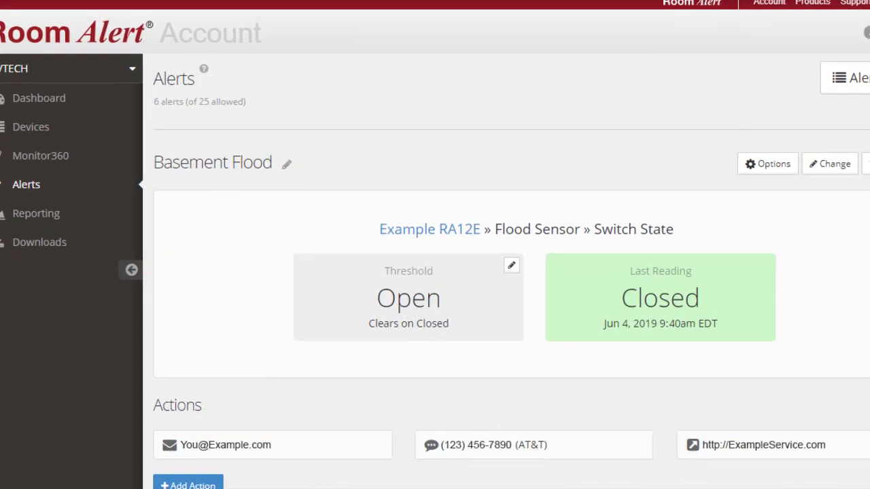
pyautogui.scroll(-3)
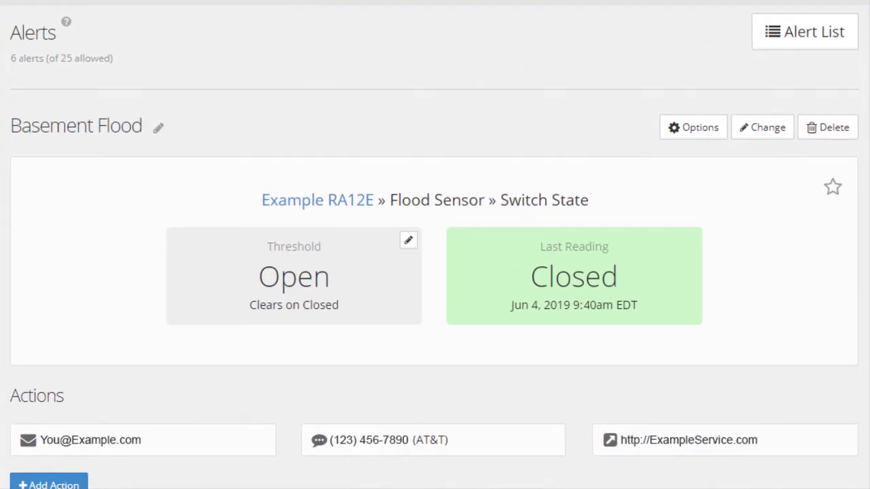
pyautogui.click(143, 441)
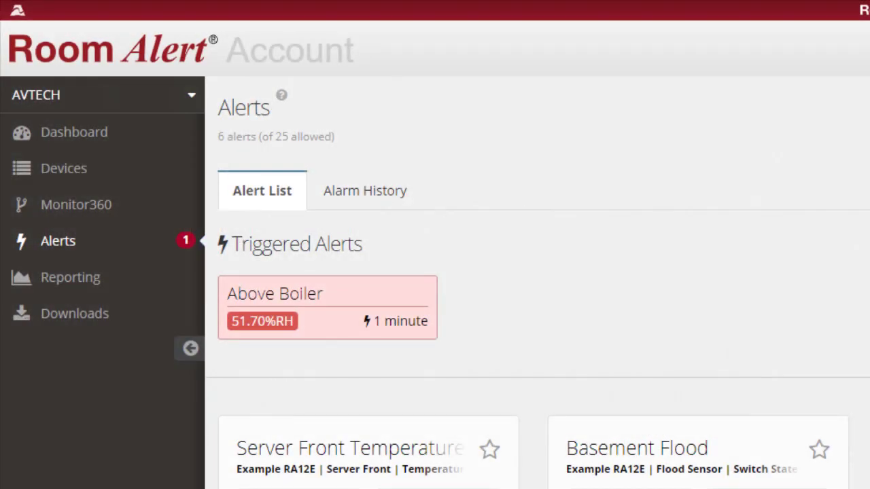
pyautogui.click(57, 241)
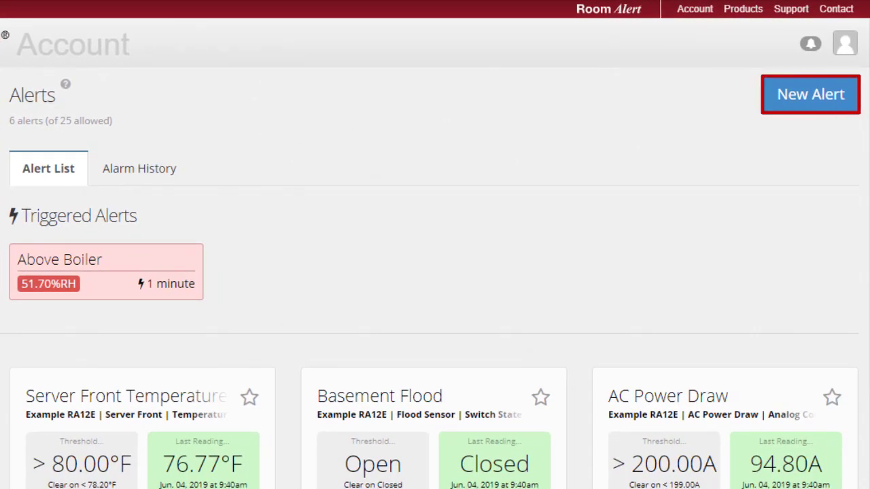
# Start a new alert on device Example RA12E using the Internal Sensor–Temperature sensor.
pyautogui.click(810, 94)
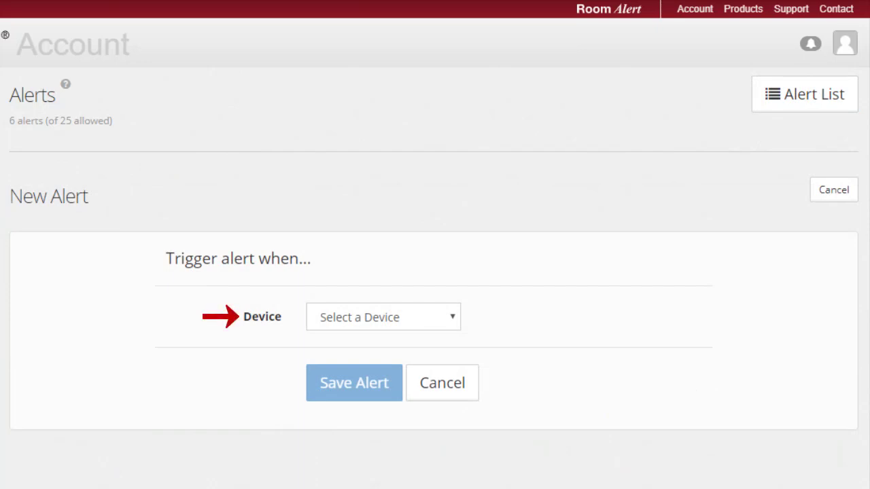
pyautogui.click(383, 317)
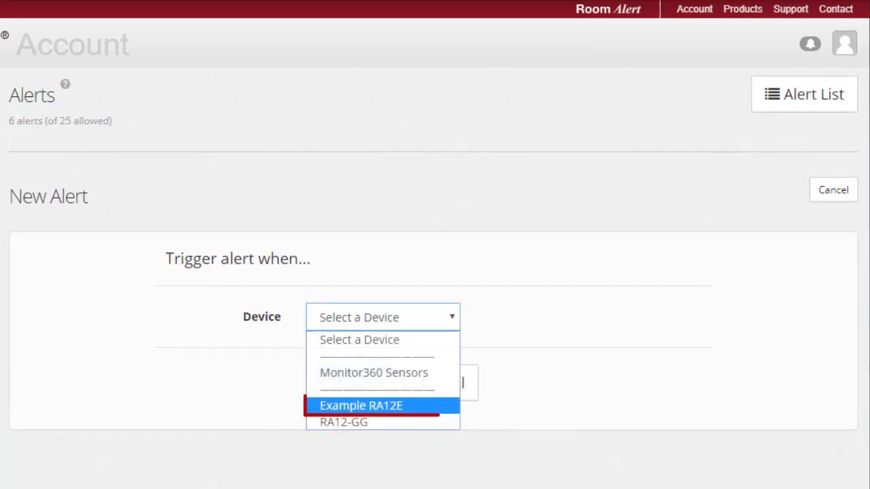
pyautogui.click(362, 405)
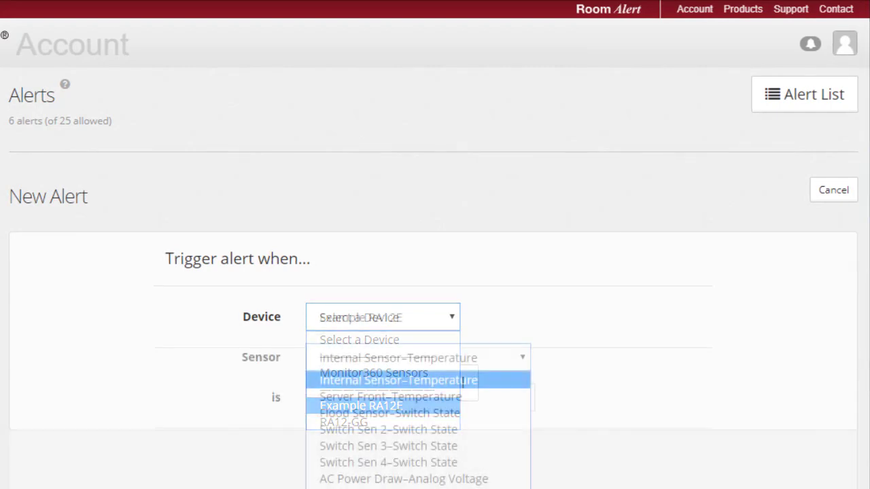
pyautogui.click(362, 405)
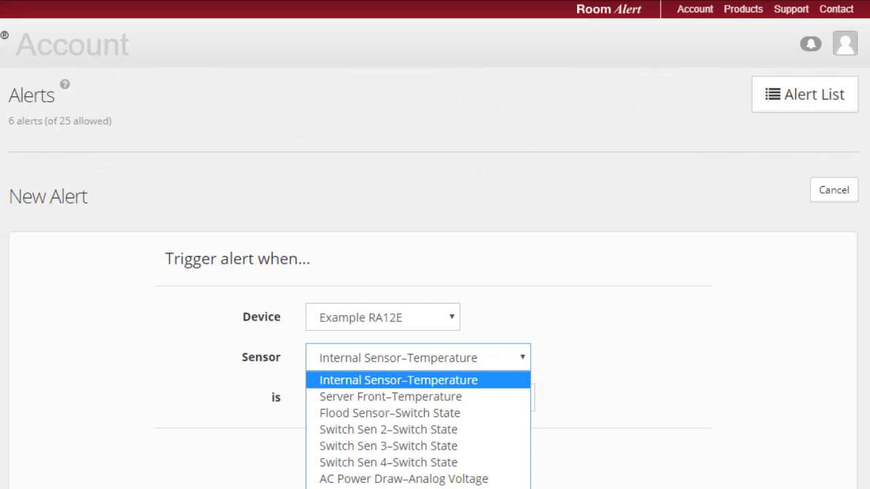
pyautogui.scroll(-3)
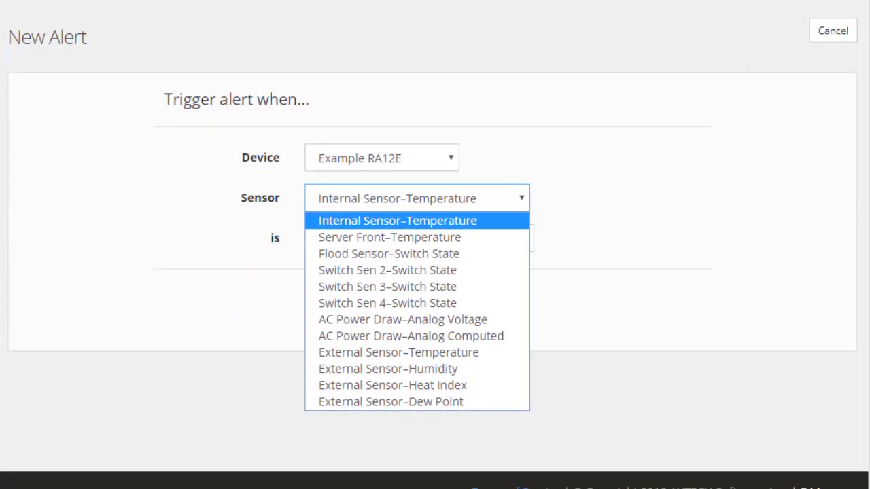
pyautogui.click(397, 220)
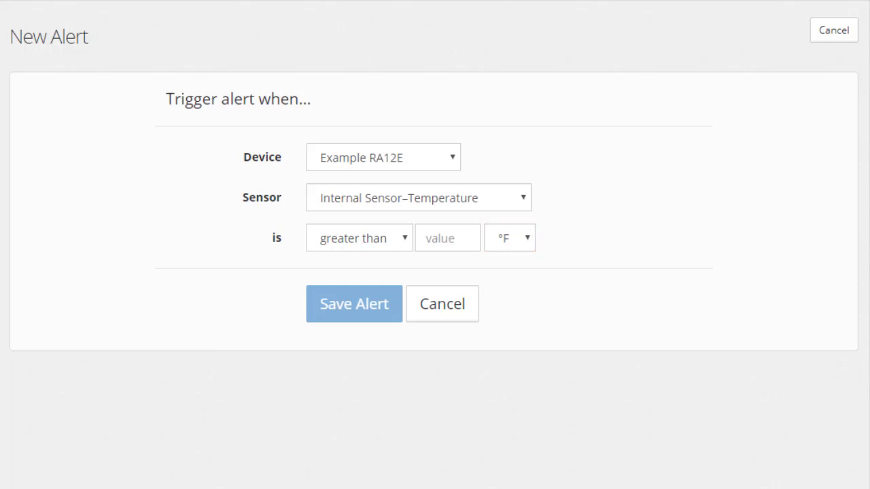
# Set the condition to greater than 80 °F.
pyautogui.click(359, 238)
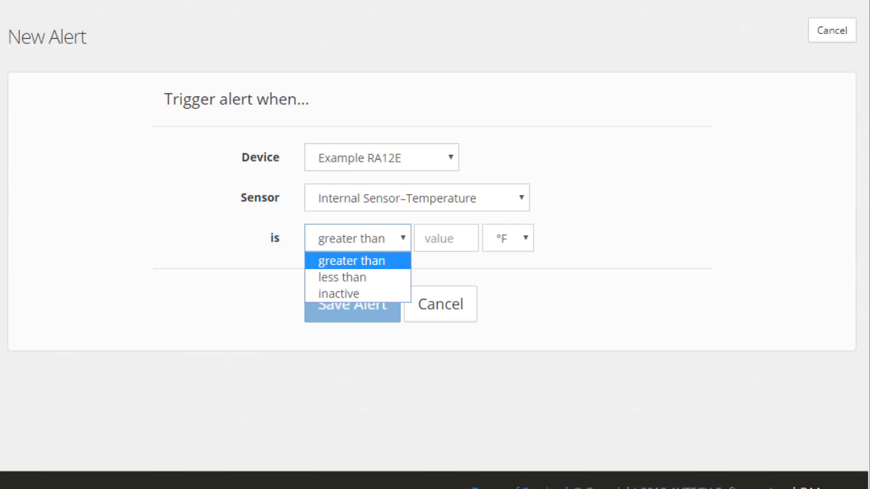
pyautogui.write('80')
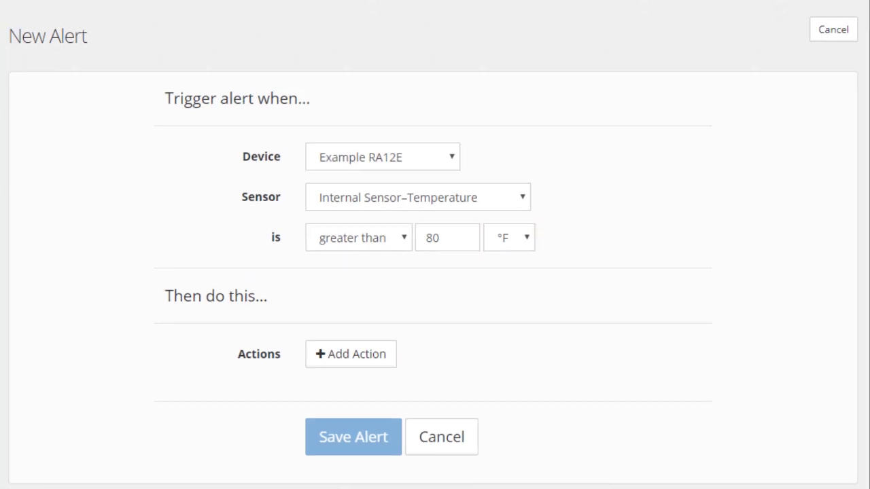
pyautogui.scroll(-3)
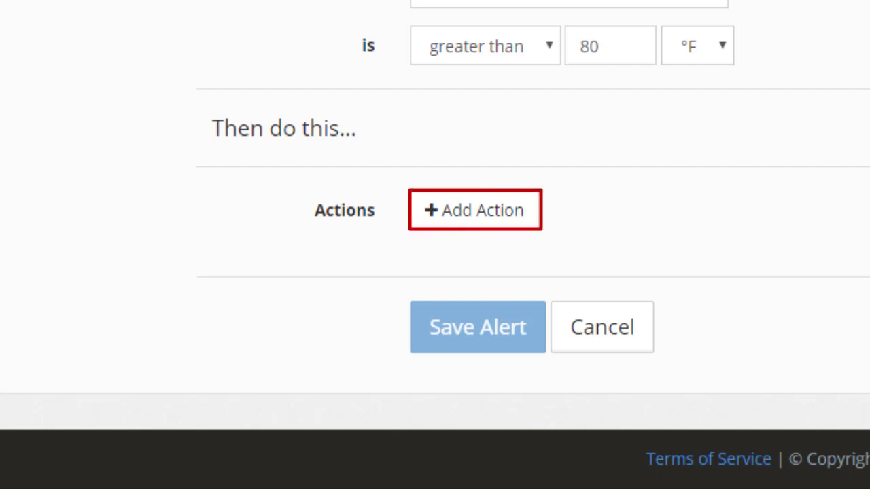
# Add a new action of type Text Message to the alert.
pyautogui.click(475, 209)
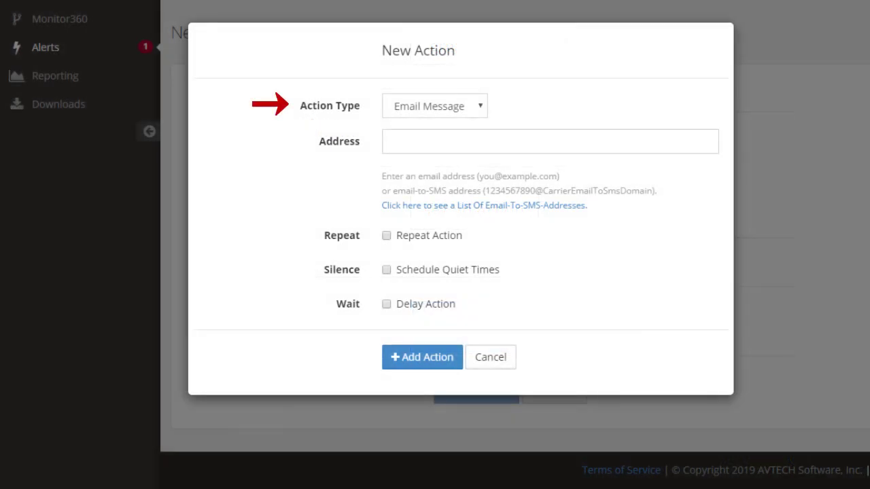
pyautogui.click(435, 106)
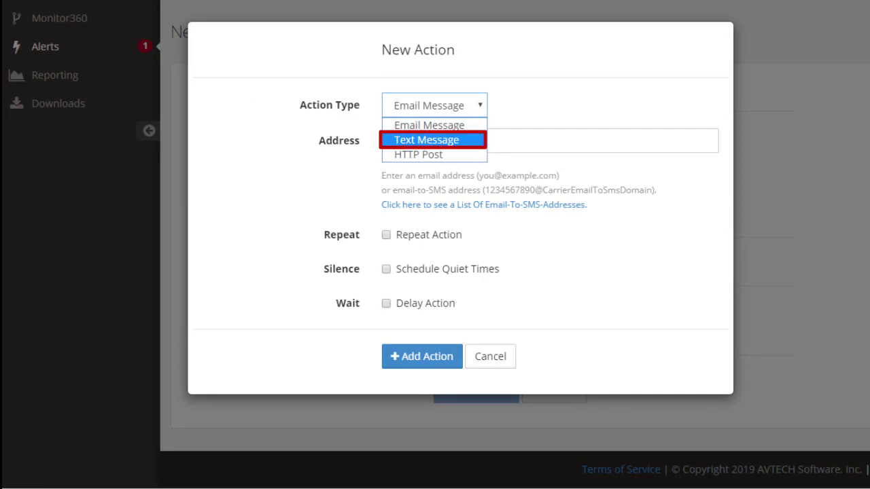
pyautogui.click(426, 138)
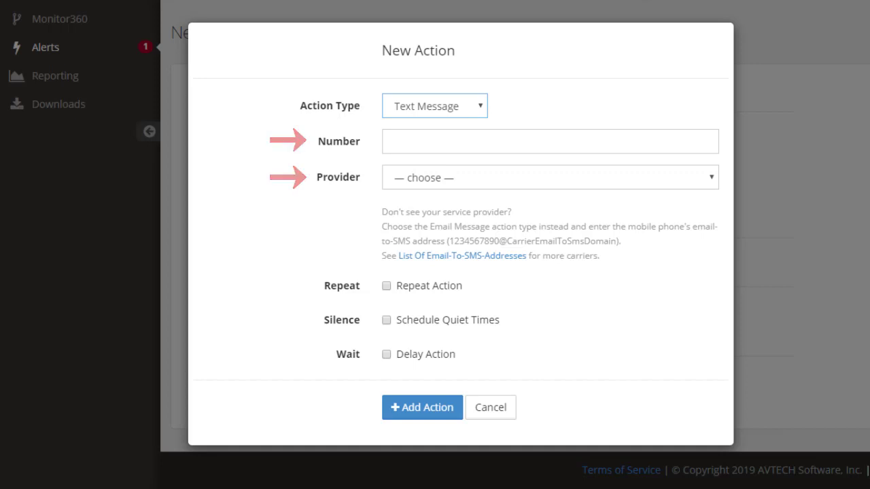
pyautogui.click(549, 142)
pyautogui.write('(123) 456-7890')
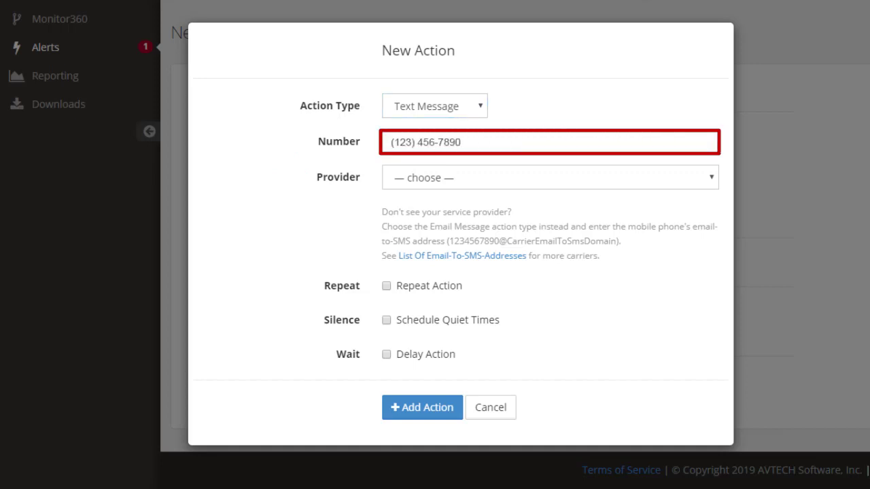
pyautogui.click(549, 177)
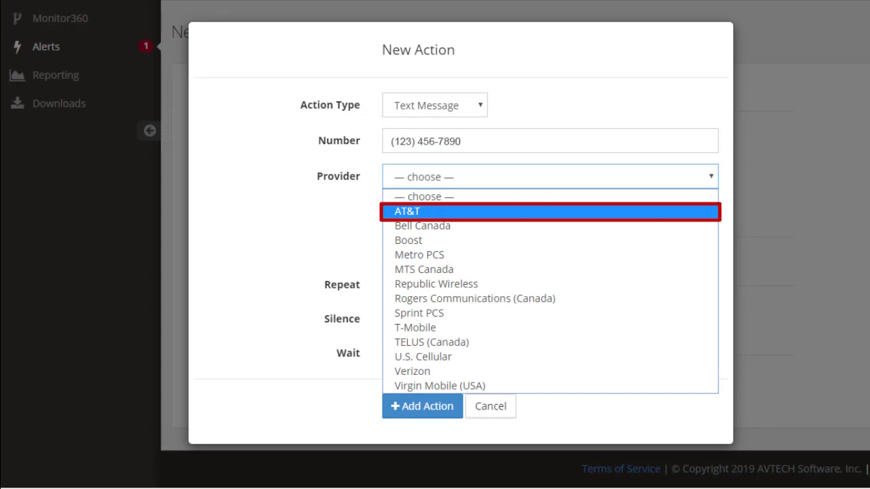
pyautogui.click(405, 210)
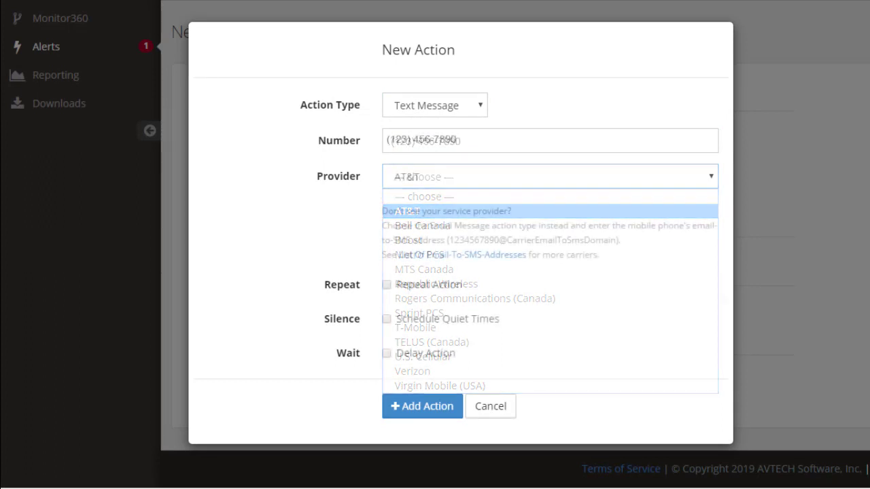
pyautogui.click(405, 210)
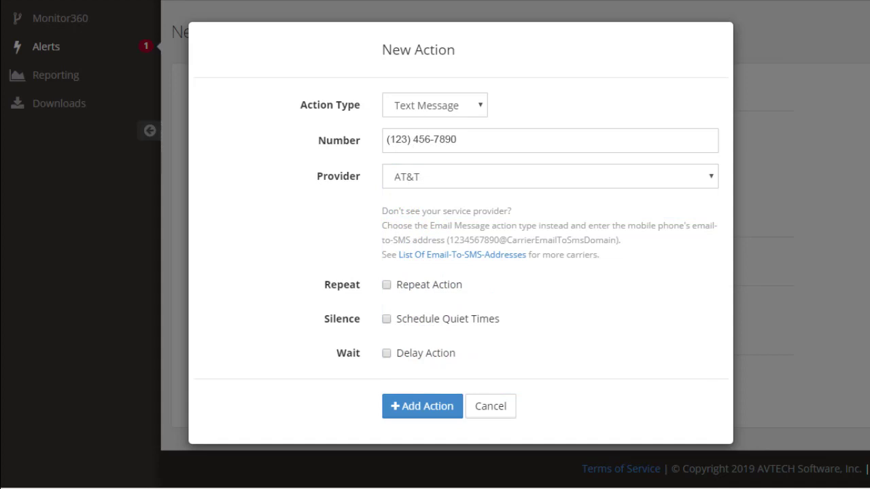
pyautogui.click(434, 105)
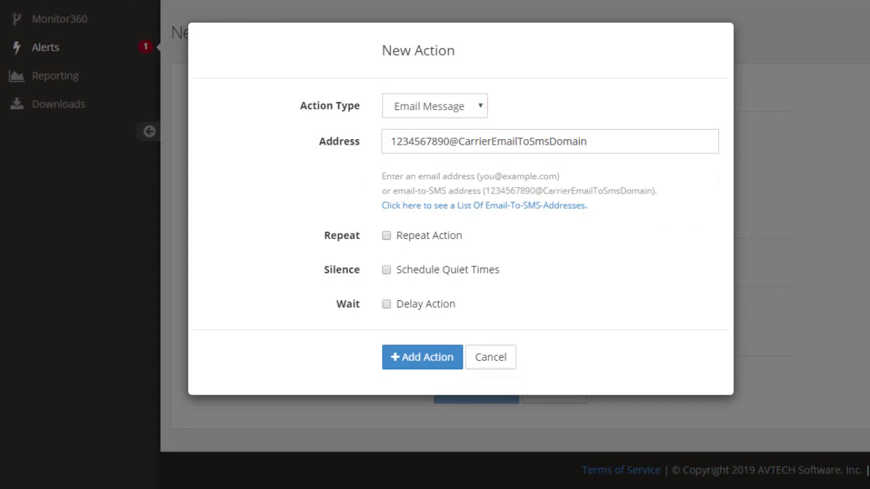
pyautogui.click(549, 142)
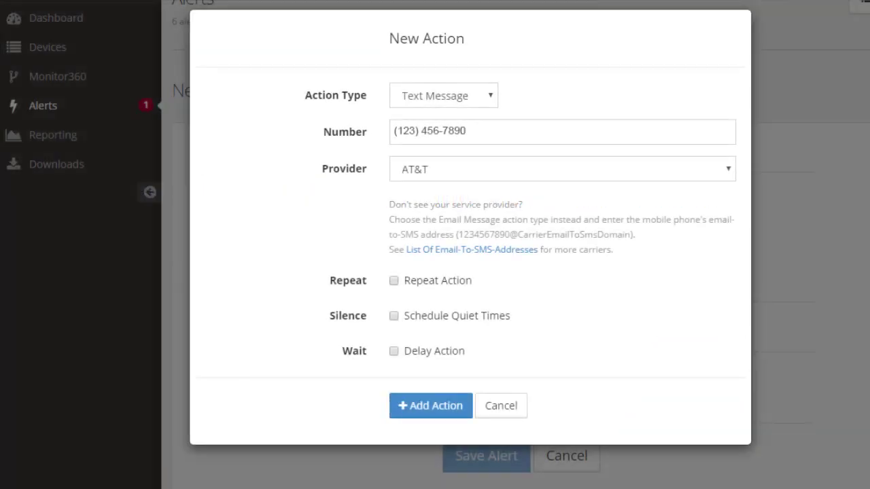
# Add the AT&T text-message action to the alert's actions list.
pyautogui.click(429, 405)
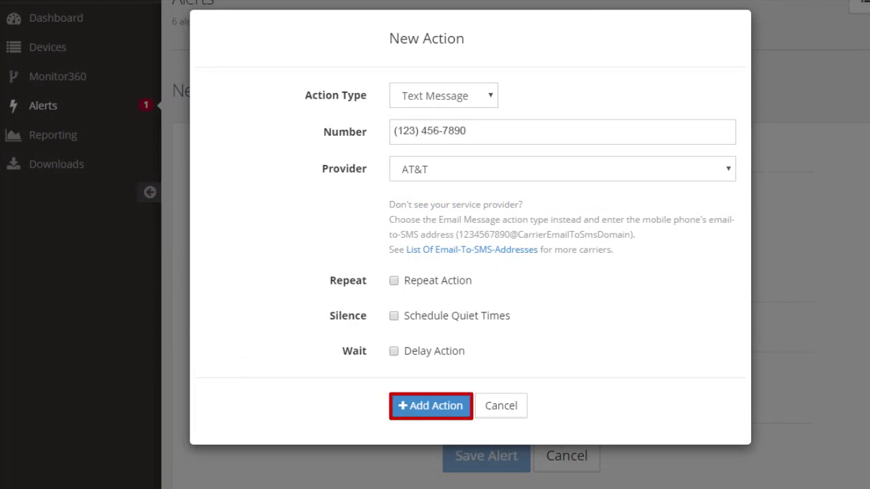
pyautogui.click(429, 405)
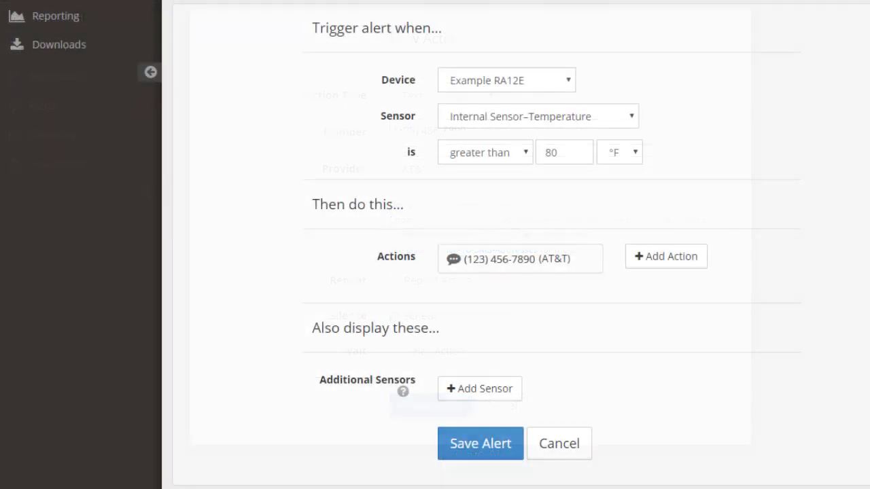
pyautogui.click(519, 258)
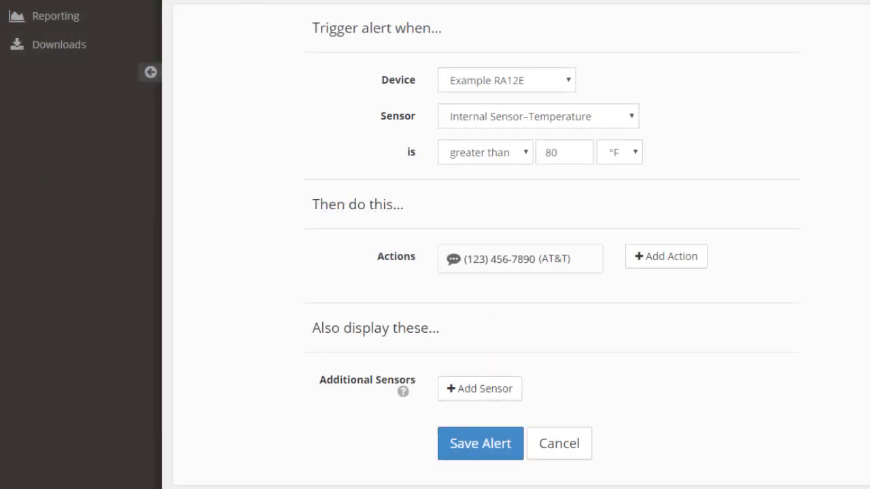
# Save the Example RA12E Internal Sensor Alert and review its > 80.00°F detail page.
pyautogui.click(480, 443)
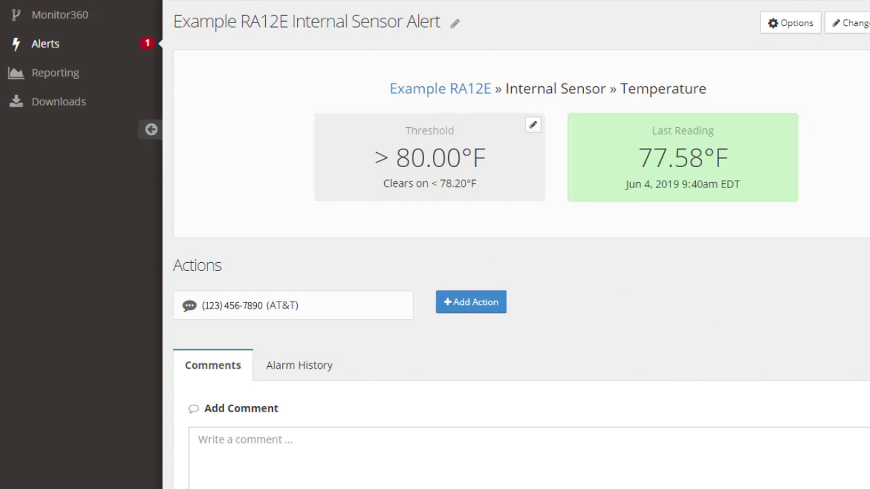
pyautogui.click(212, 365)
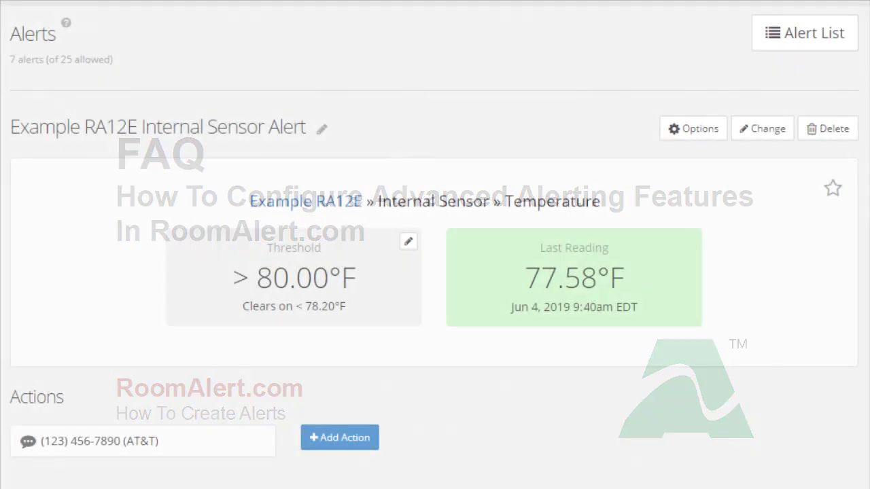
pyautogui.scroll(-3)
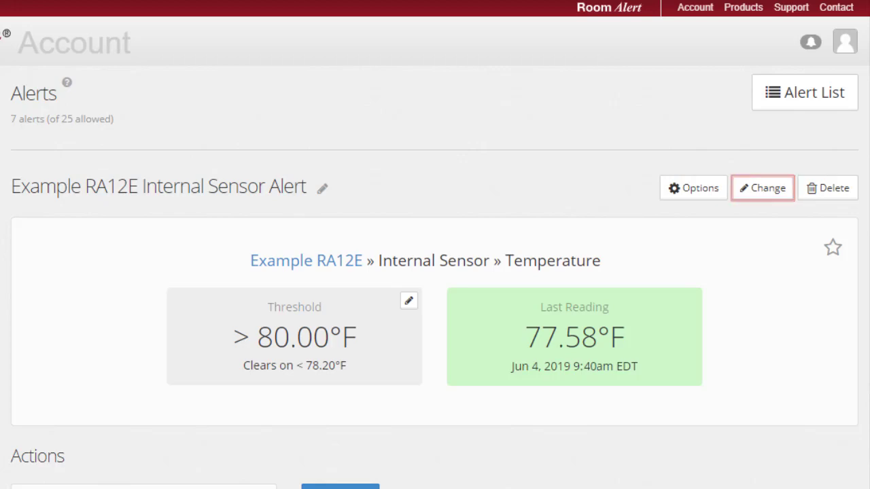
# Send a test of the alert's AT&T text-message action.
pyautogui.scroll(-3)
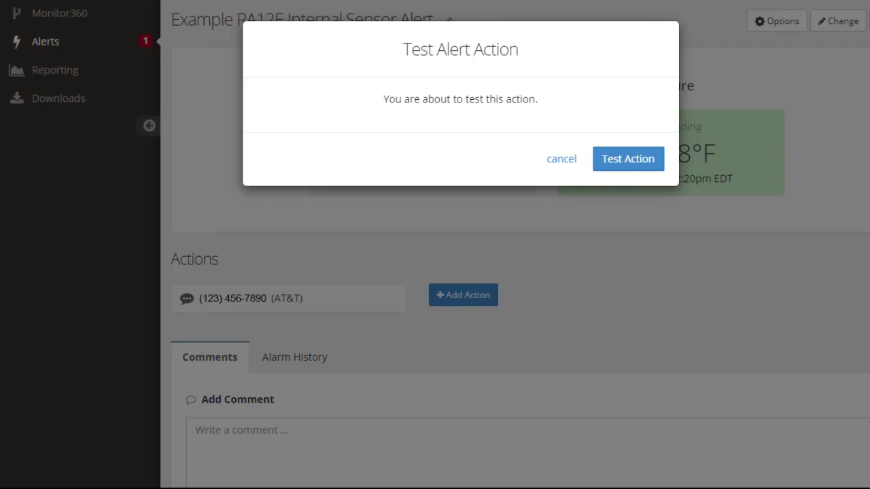
pyautogui.click(628, 157)
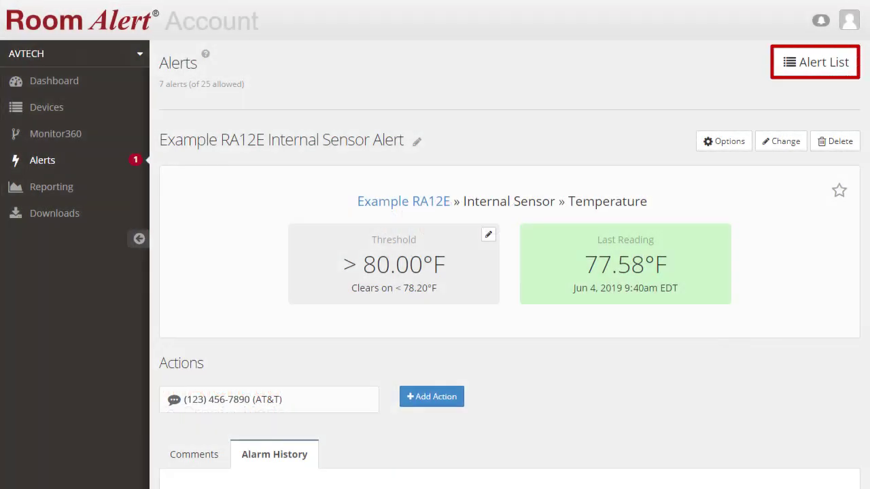
# Return to the full alert list and mark Basement Flood as a favourite.
pyautogui.click(816, 63)
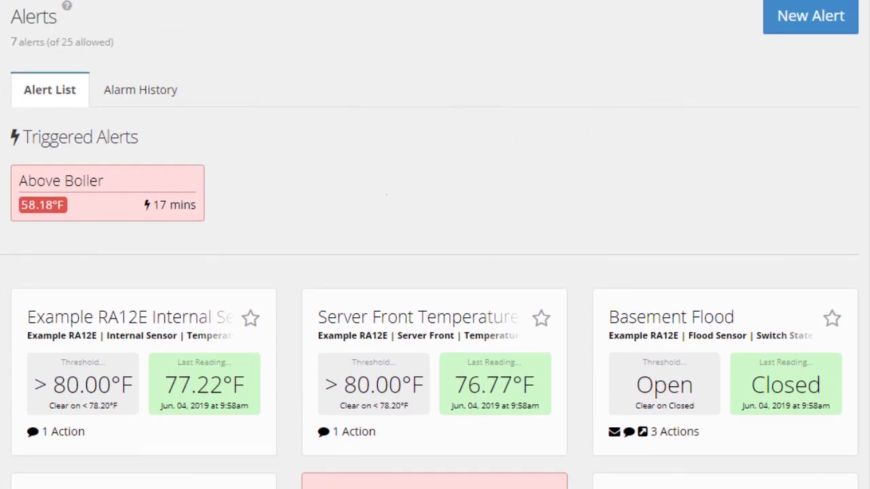
pyautogui.scroll(-3)
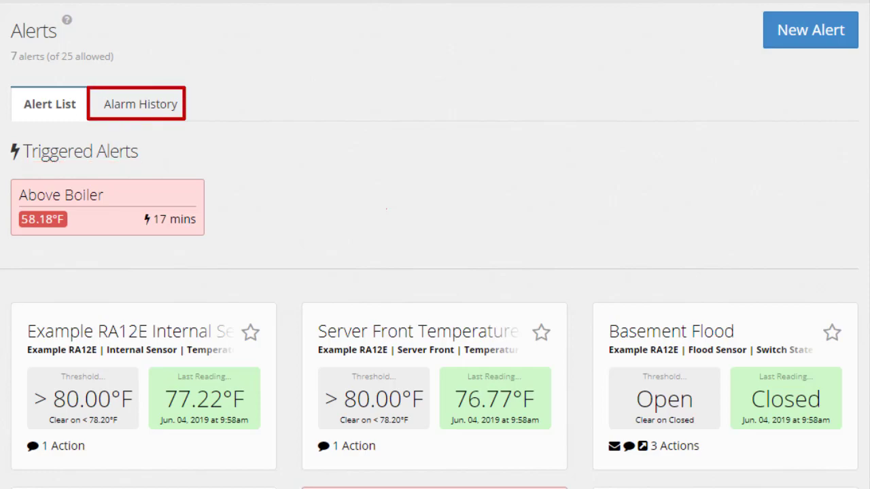
pyautogui.click(139, 103)
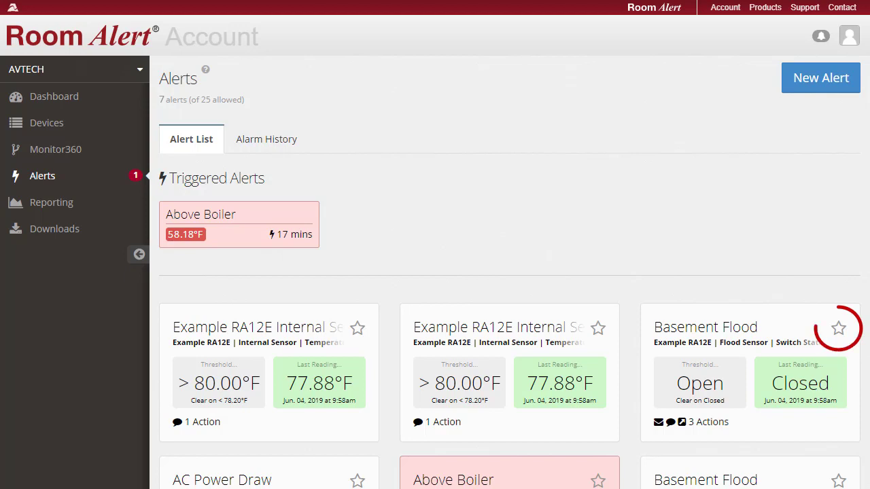
pyautogui.click(837, 328)
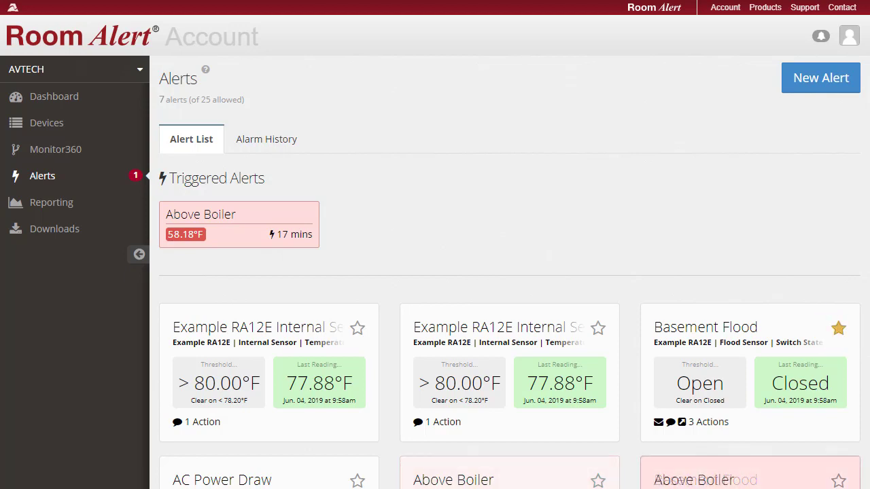